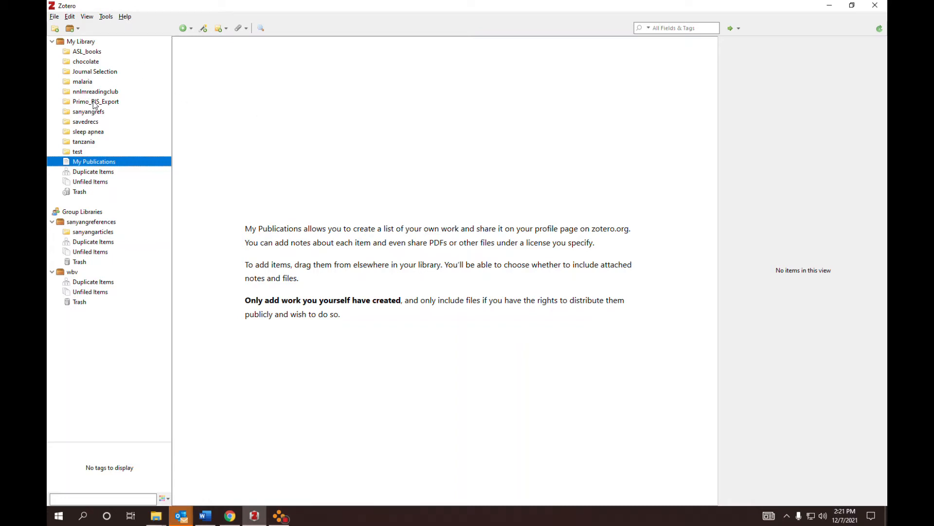
mouse_move(89, 62)
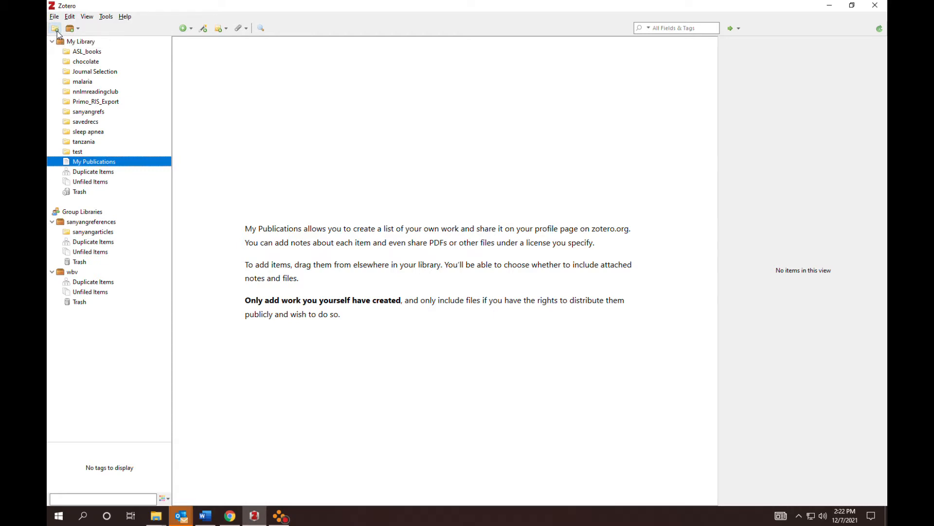
- Create a collection and name it 'whole body vibration'
left_click(55, 28)
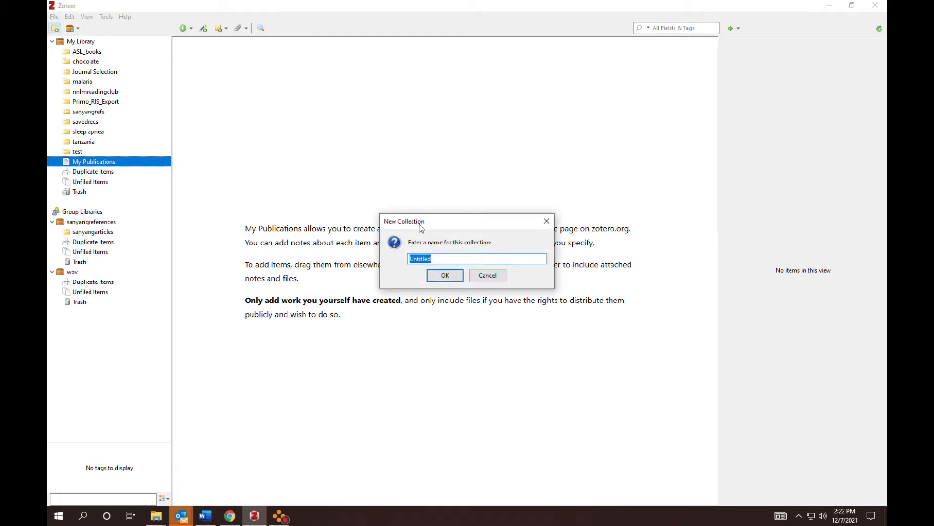
mouse_move(441, 256)
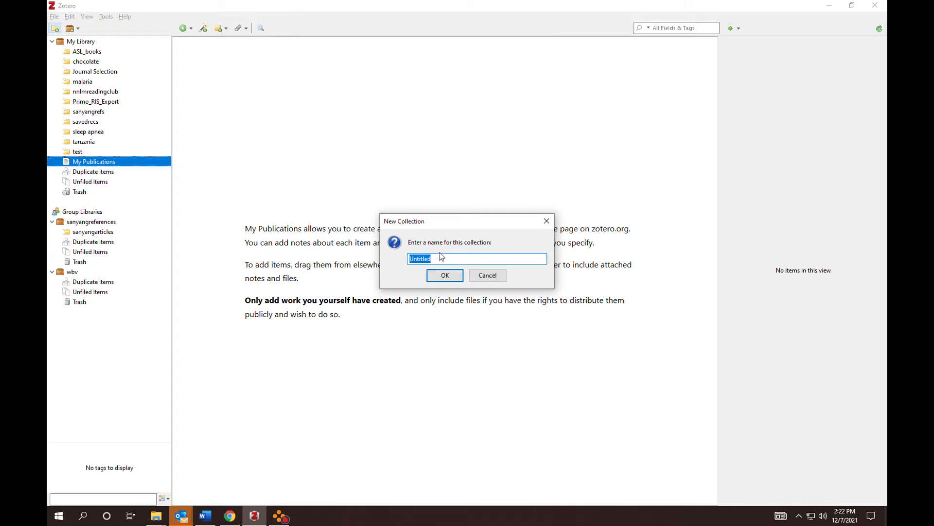
type("whole body vib")
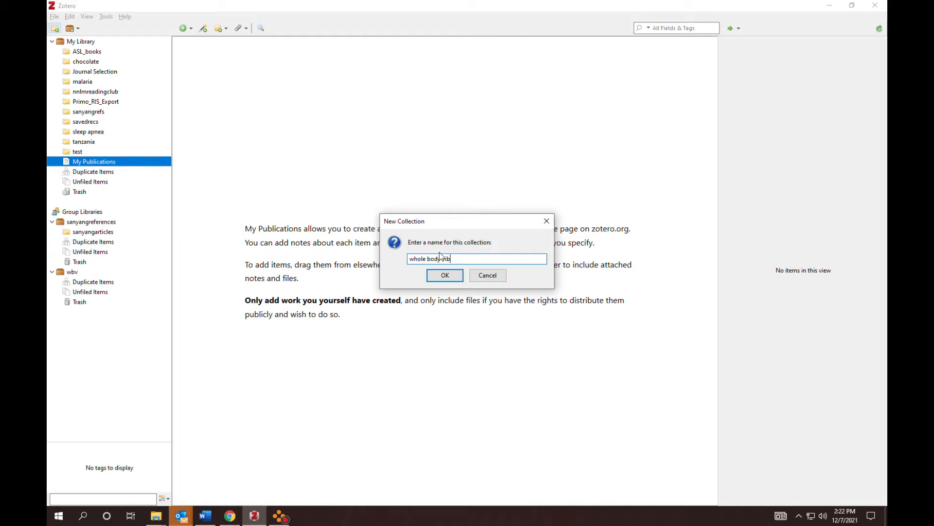
type("ratio")
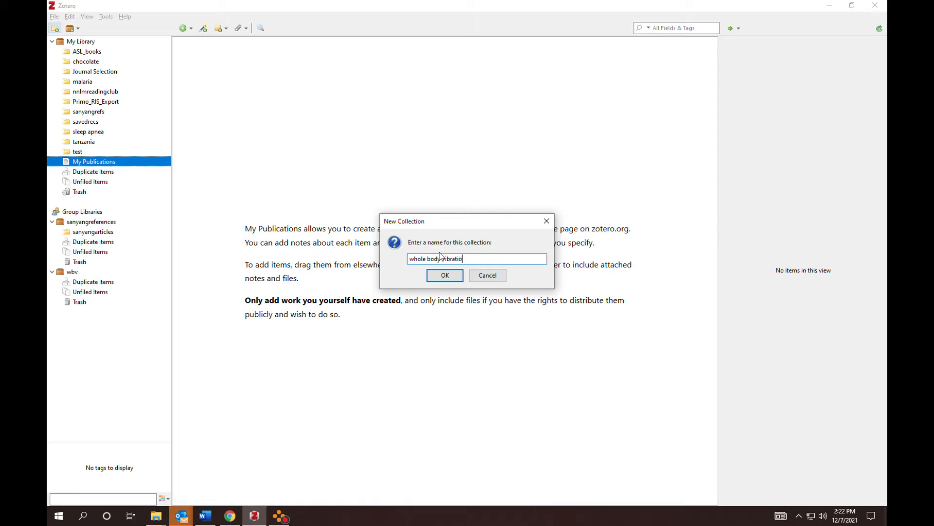
left_click(445, 274)
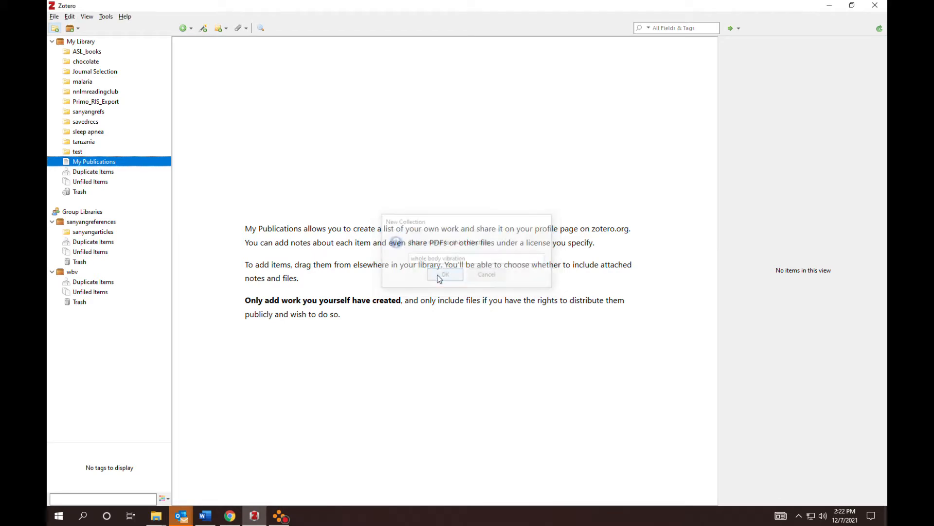
- Select the empty 'whole body vibration' collection and minimize Zotero to return to the browser
left_click(445, 275)
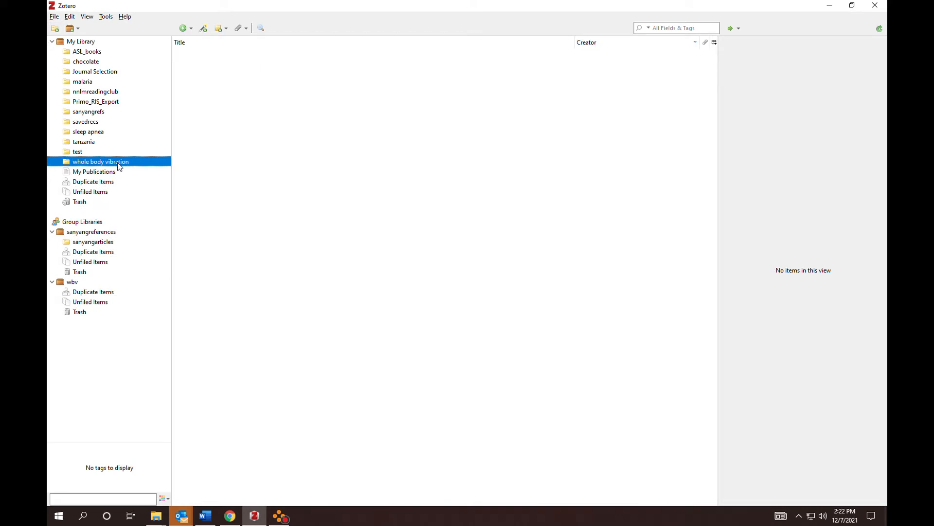
mouse_move(393, 144)
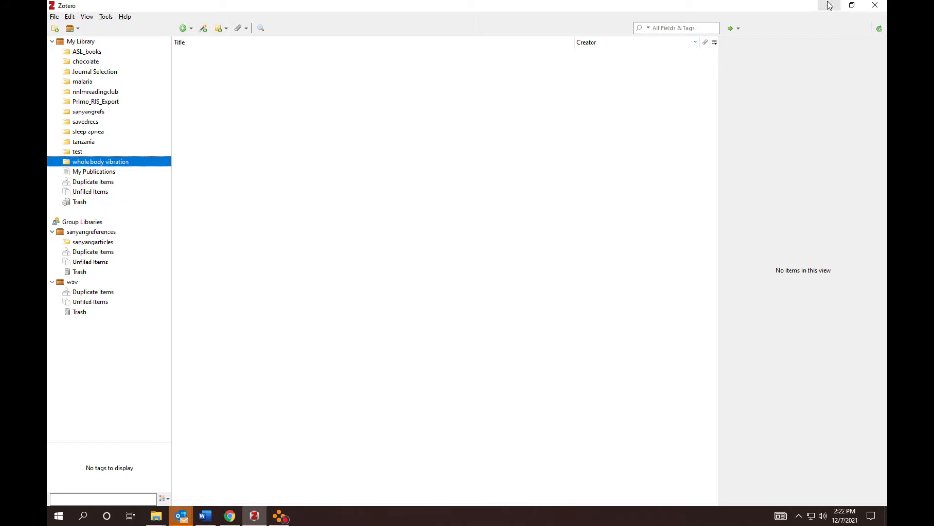
left_click(230, 515)
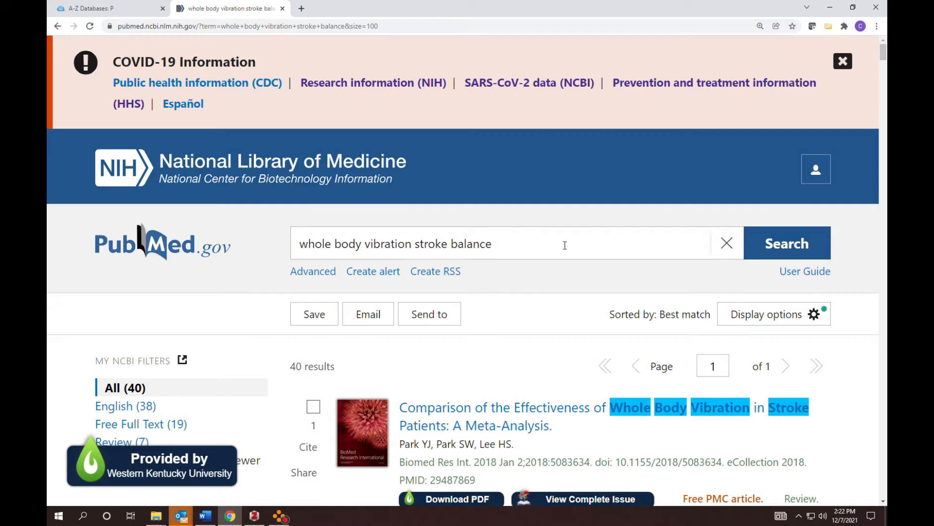
mouse_move(773, 315)
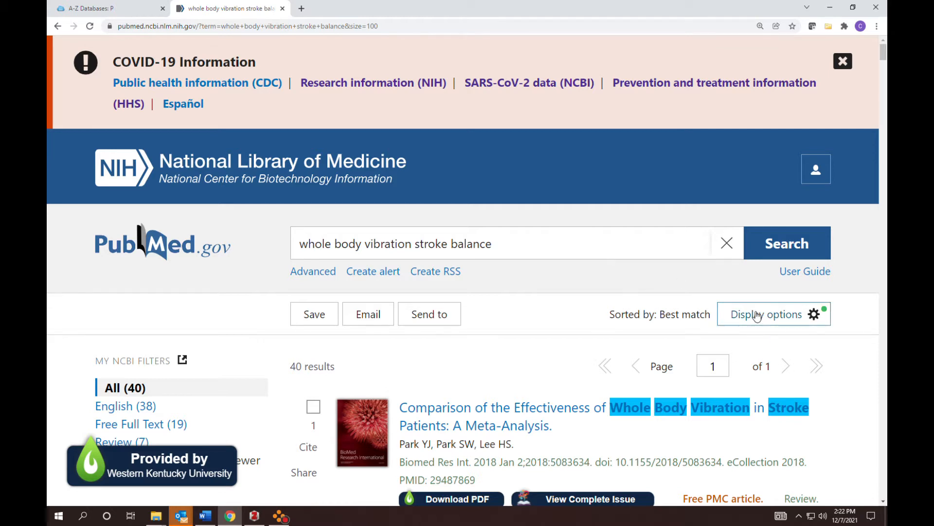
left_click(773, 314)
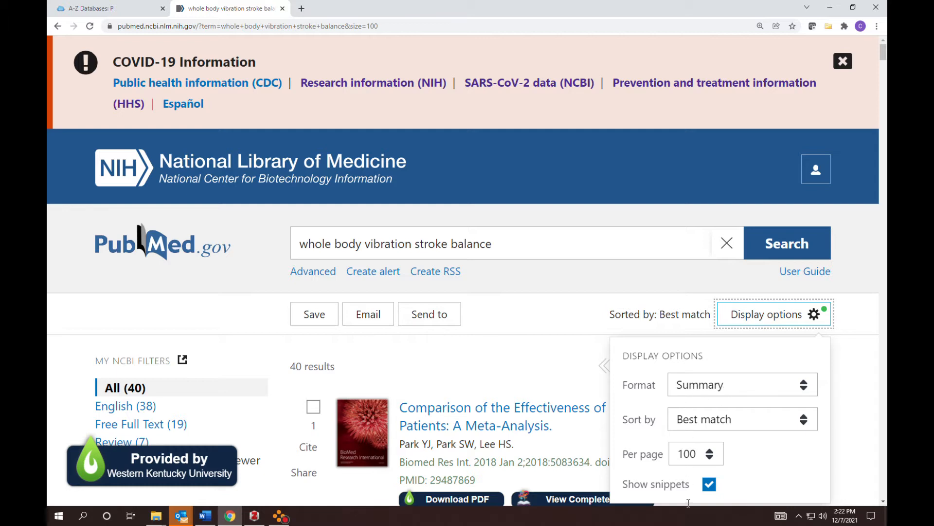
mouse_move(269, 374)
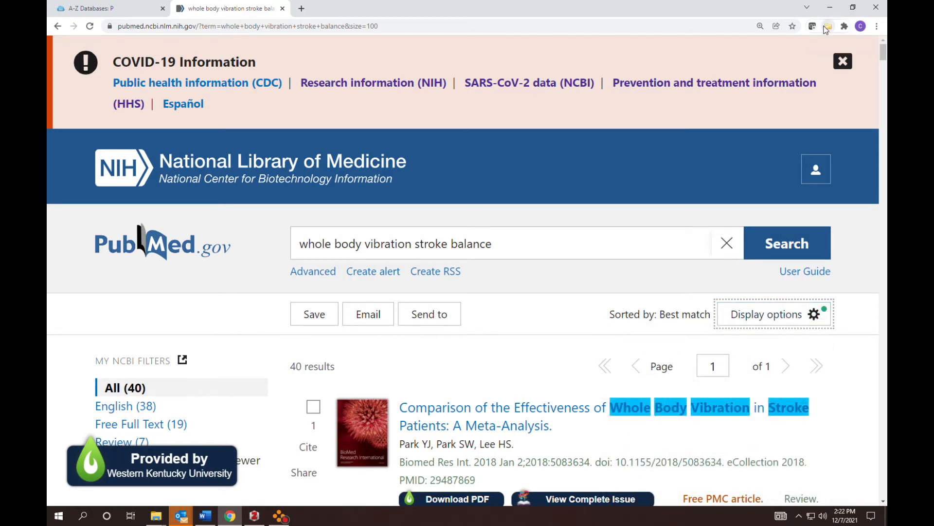
- Save all 40 PubMed results via the Zotero Connector, then return to Zotero
left_click(827, 26)
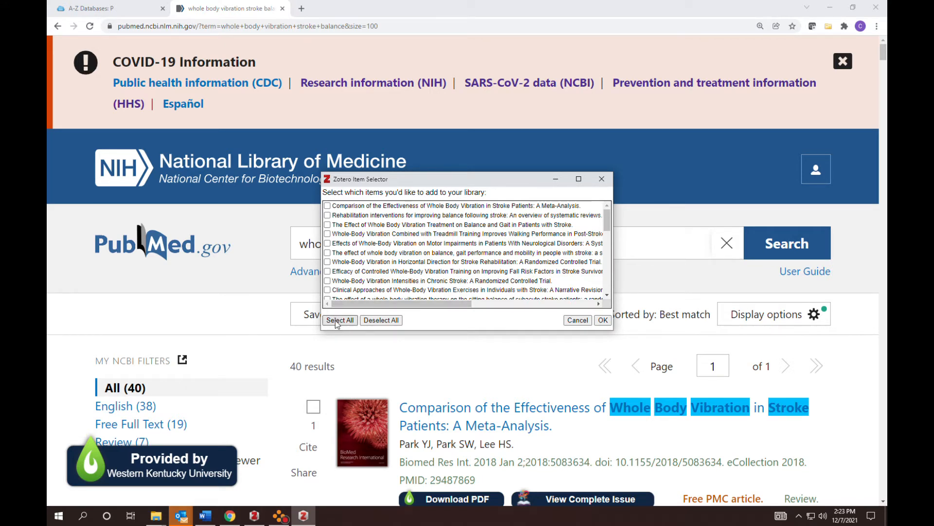
left_click(340, 320)
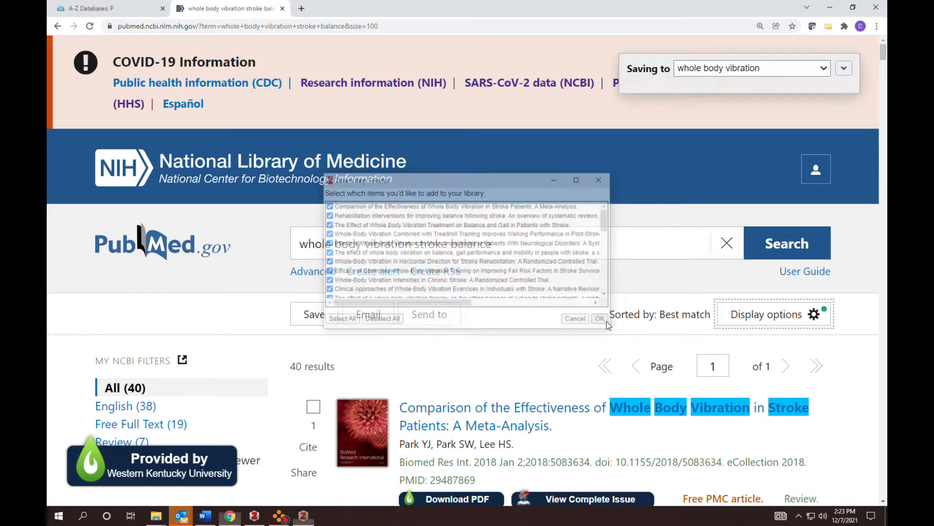
left_click(600, 318)
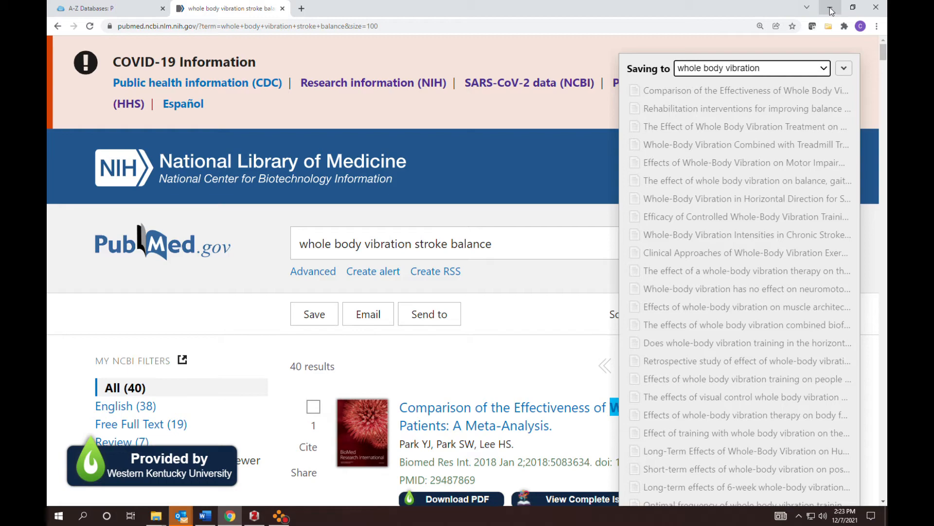
left_click(830, 6)
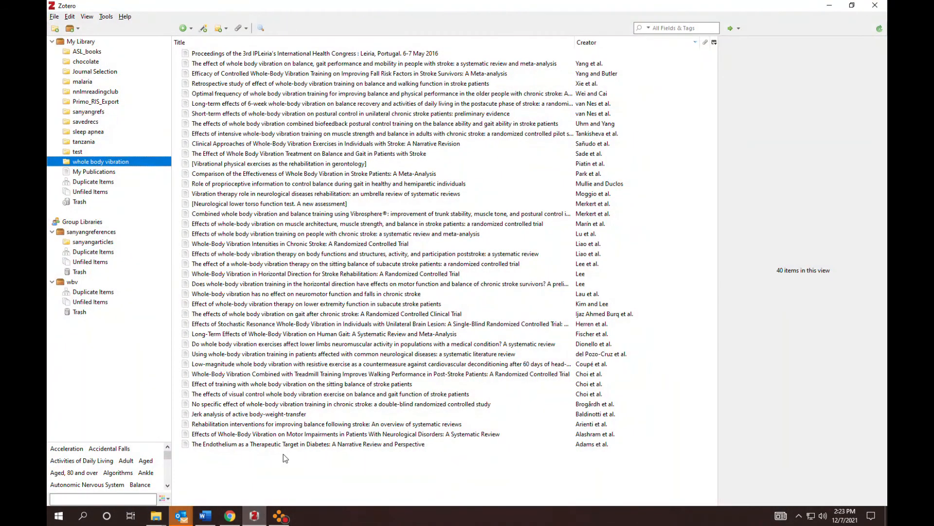
mouse_move(363, 510)
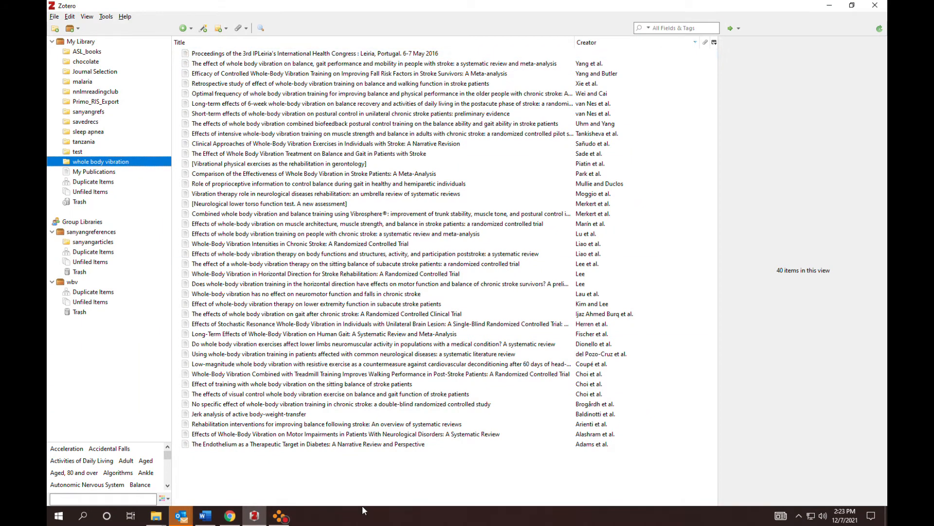
mouse_move(367, 511)
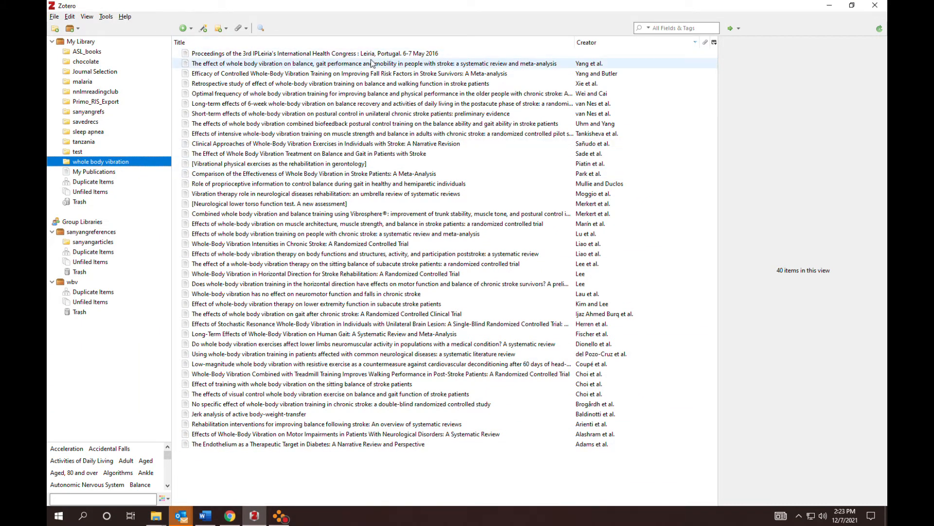
- View the Yang et al. balance and gait review, visit its Clinical Rehabilitation page, and close it
left_click(381, 64)
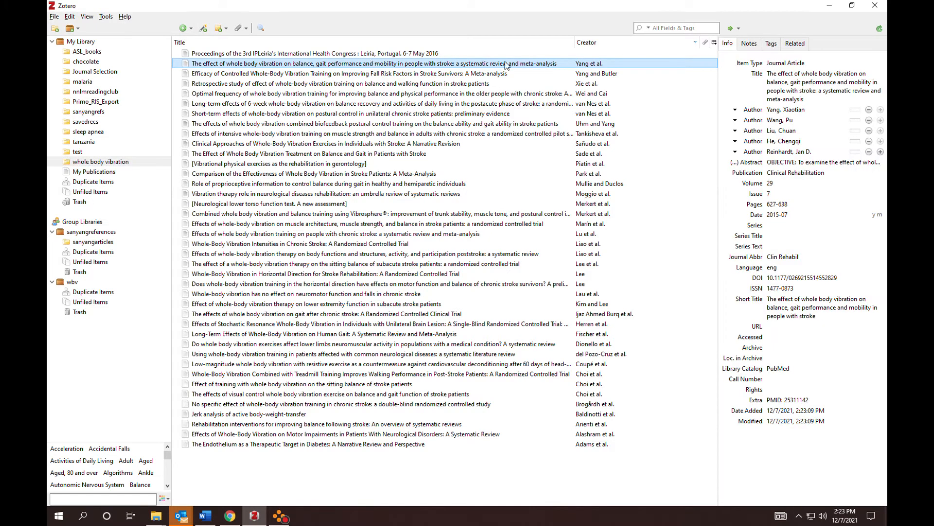
left_click(735, 28)
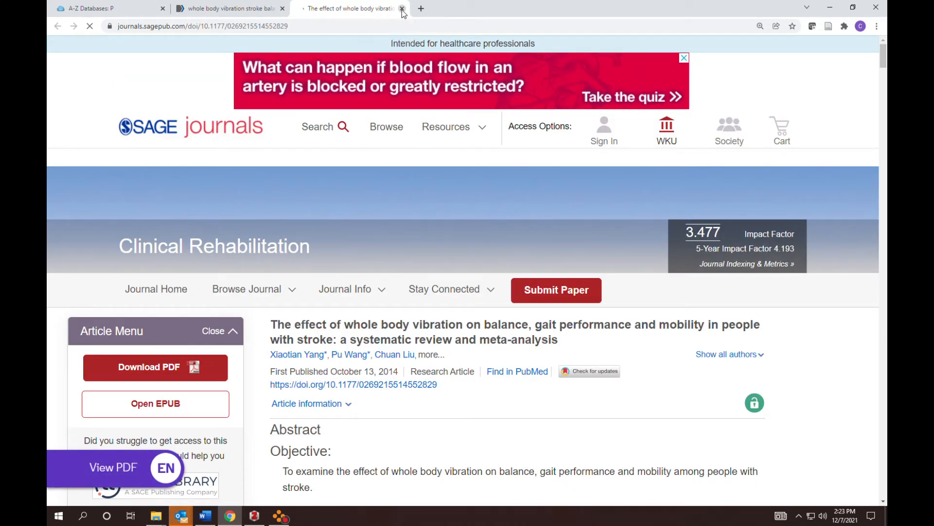
left_click(402, 9)
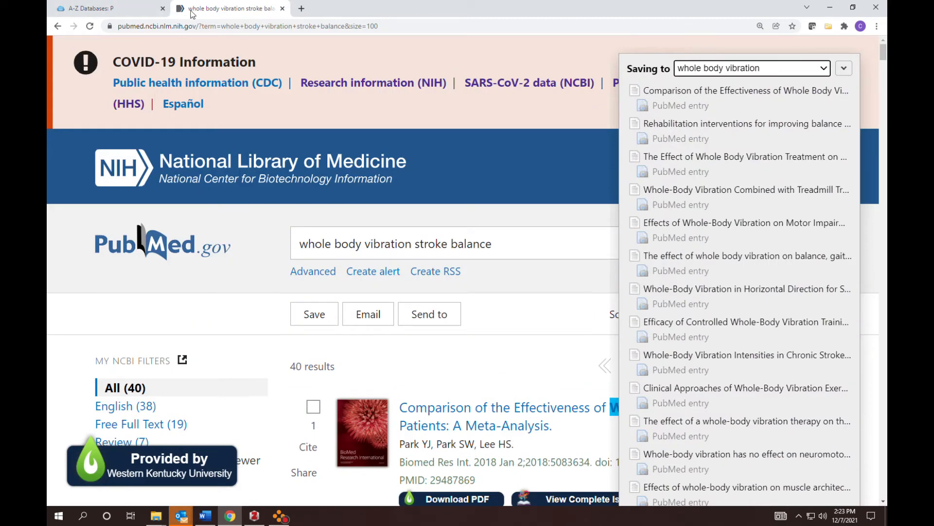
- Return to Zotero and show details of the Piatin et al. gerontology vibration exercises article
left_click(254, 516)
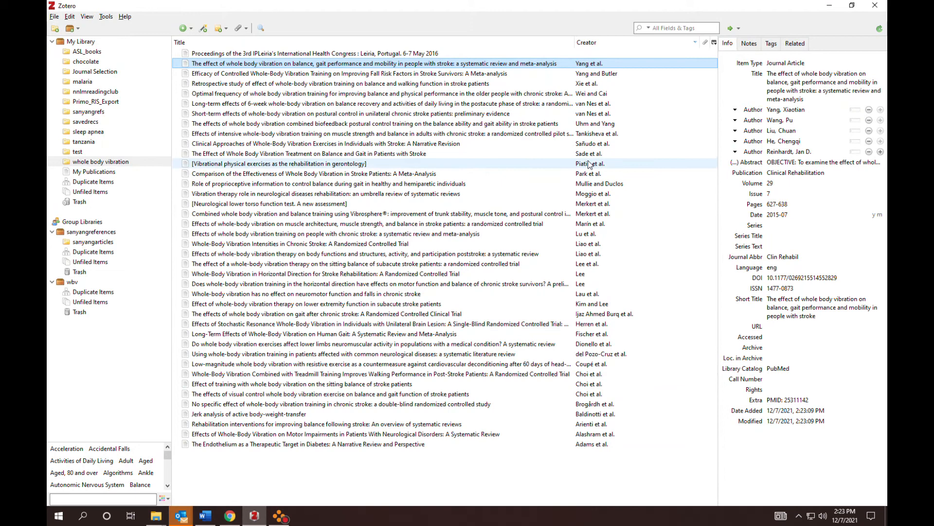
left_click(279, 163)
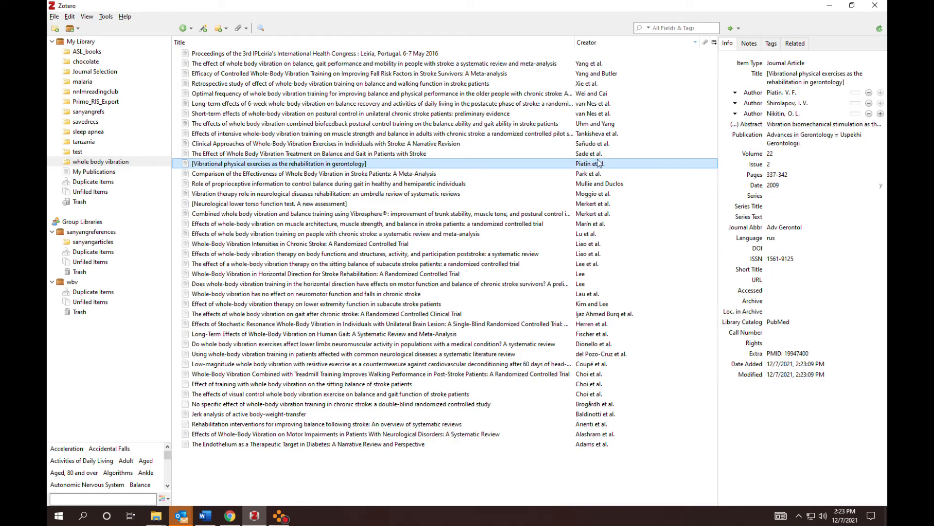
mouse_move(732, 29)
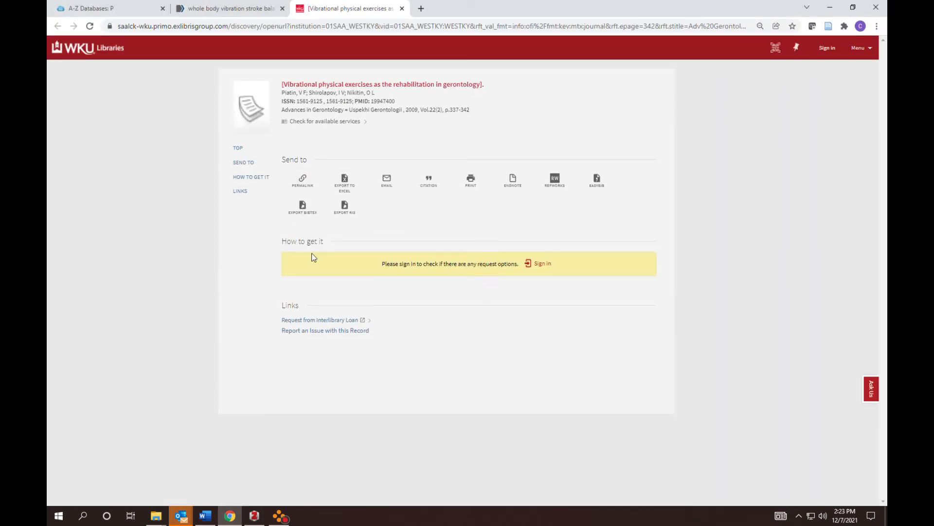
mouse_move(324, 320)
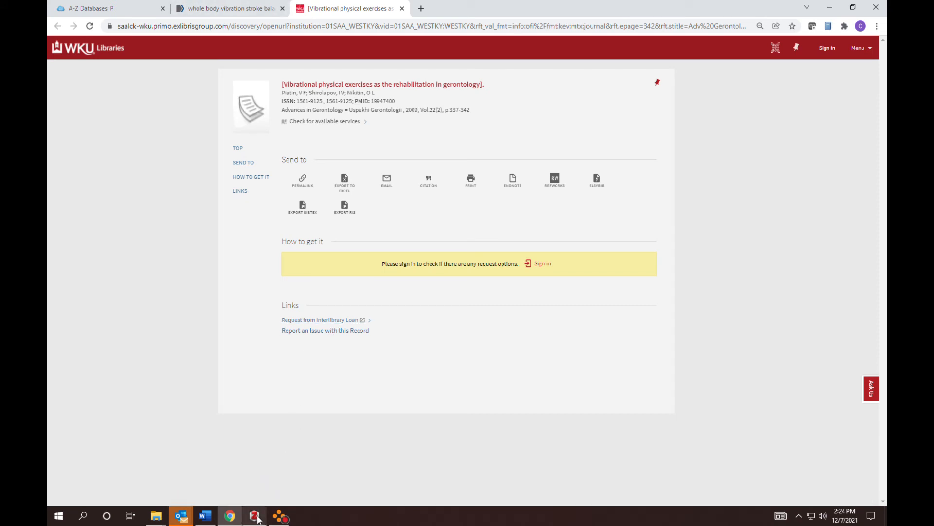
- Return to Zotero and show the Add Attachment choices for the Piatin et al. article
left_click(254, 514)
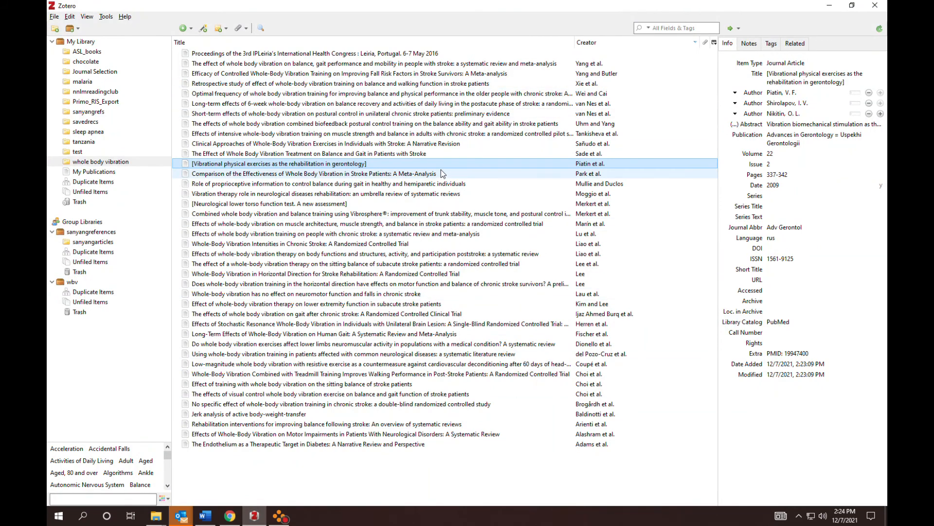
mouse_move(239, 28)
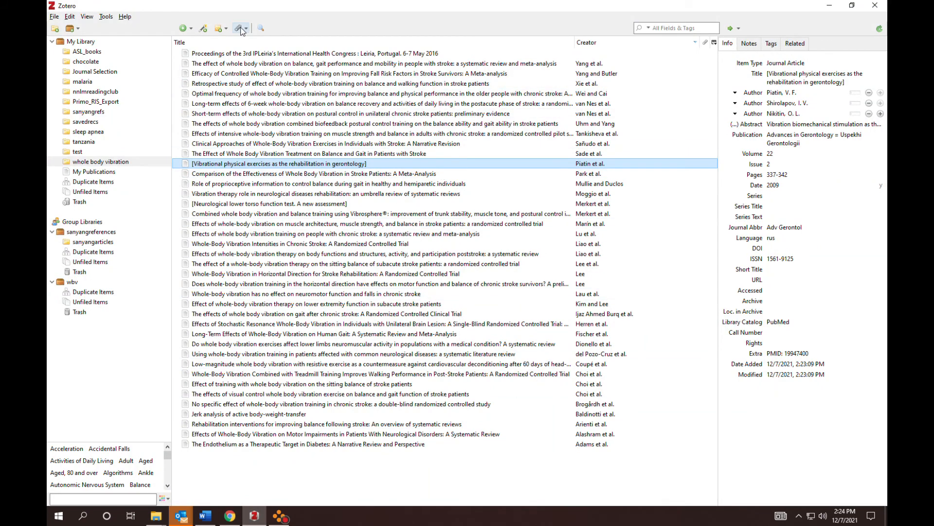
left_click(240, 28)
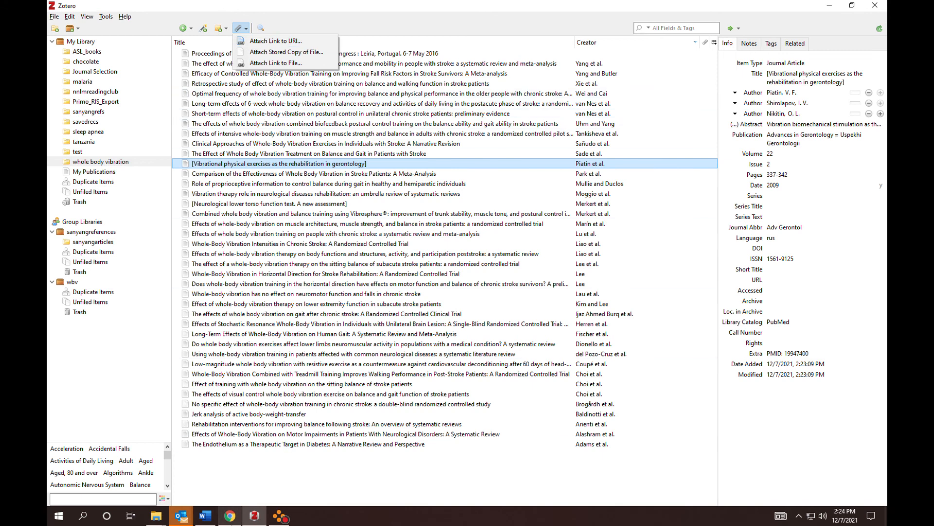
mouse_move(253, 516)
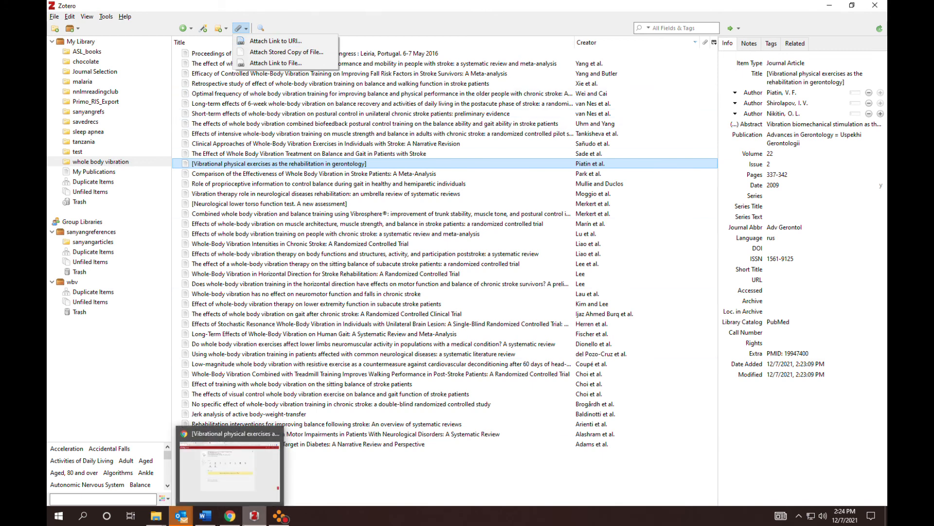